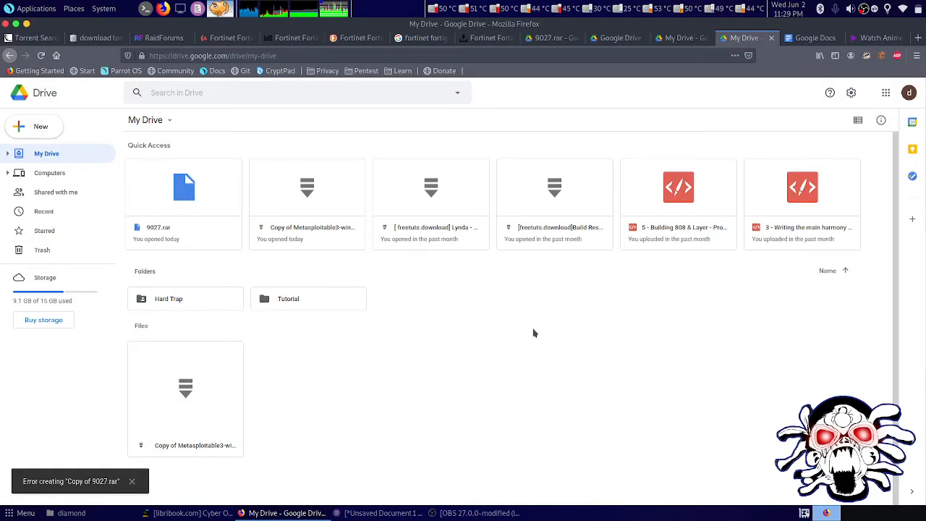
Request a copy of 9027.rar from its Quick Access context menu in My Drive.
left_click(132, 480)
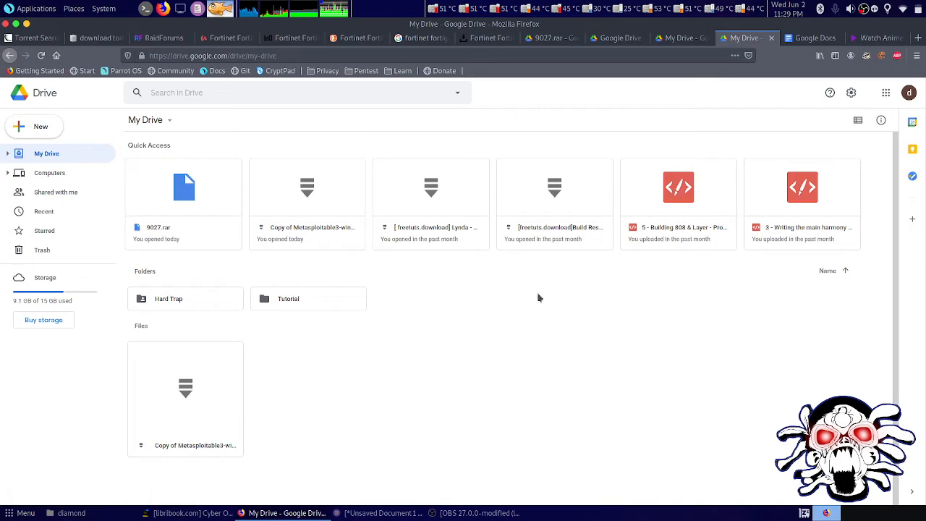
mouse_move(39, 460)
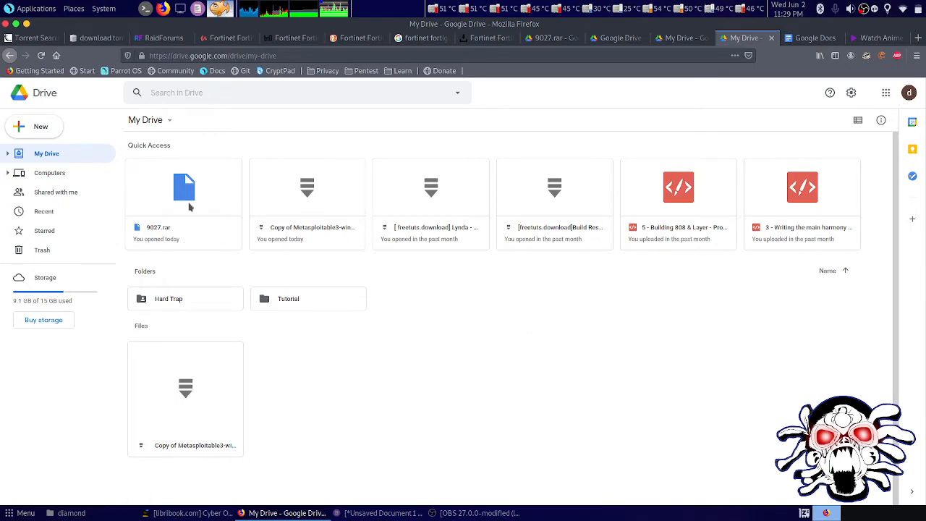
right_click(184, 195)
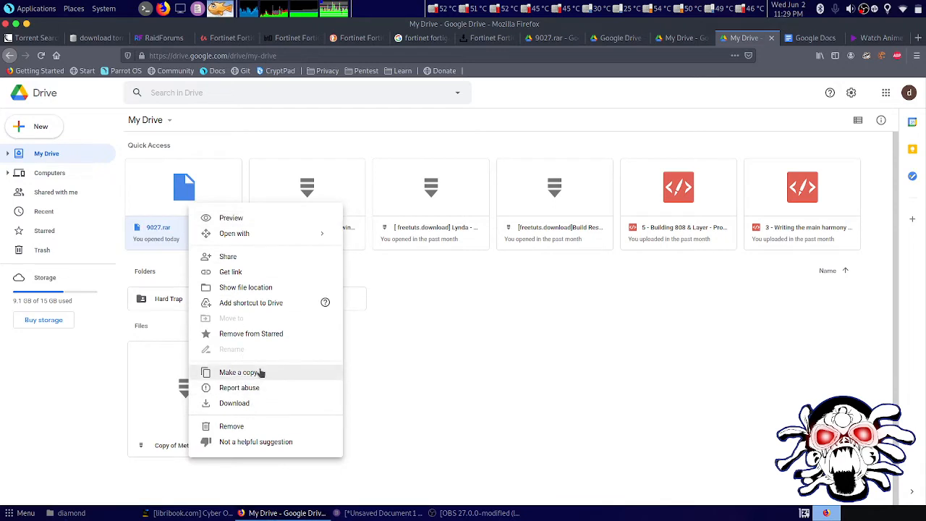
left_click(239, 371)
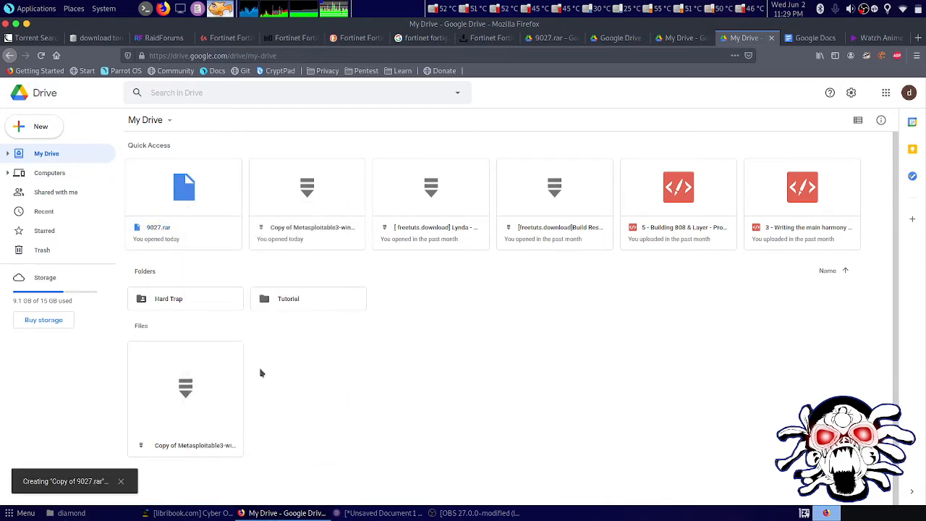
mouse_move(41, 491)
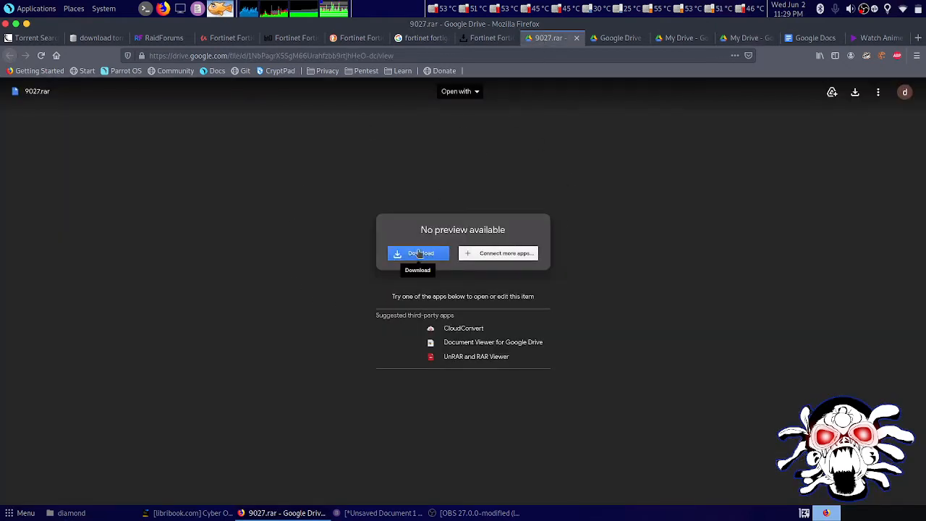
mouse_move(720, 55)
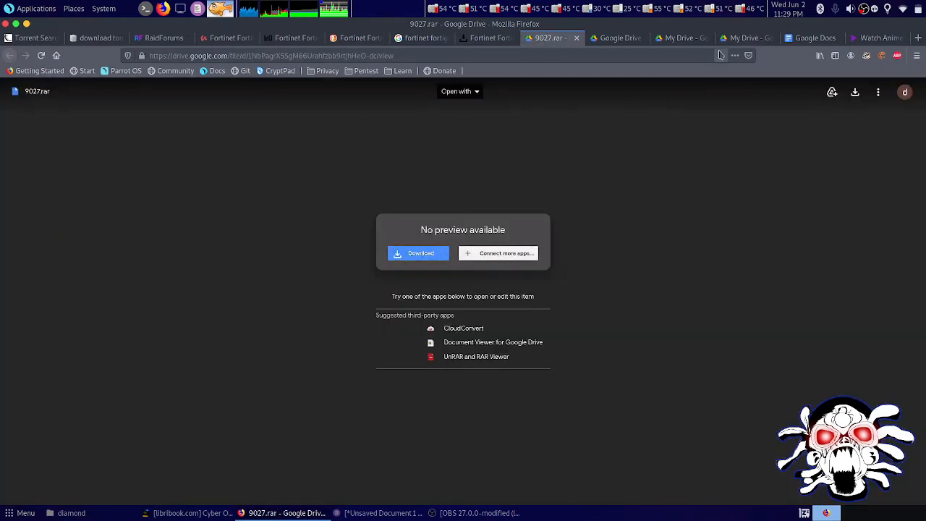
mouse_move(691, 50)
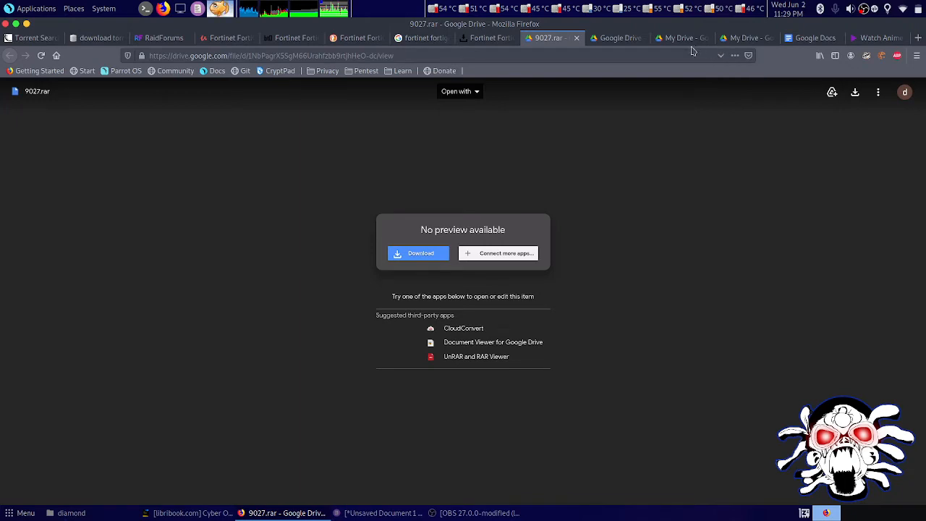
mouse_move(850, 109)
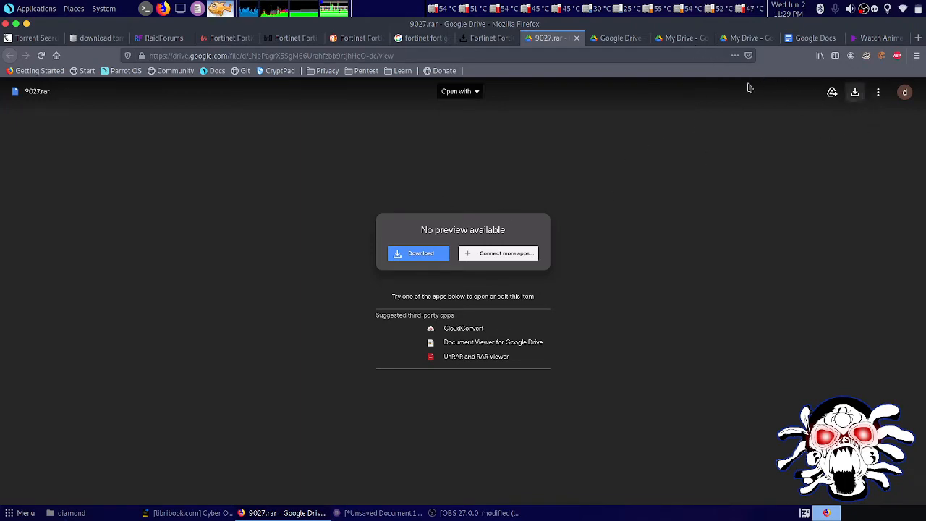
Show the Quota exceeded page saying 9027.rar cannot be viewed or downloaded now.
left_click(420, 253)
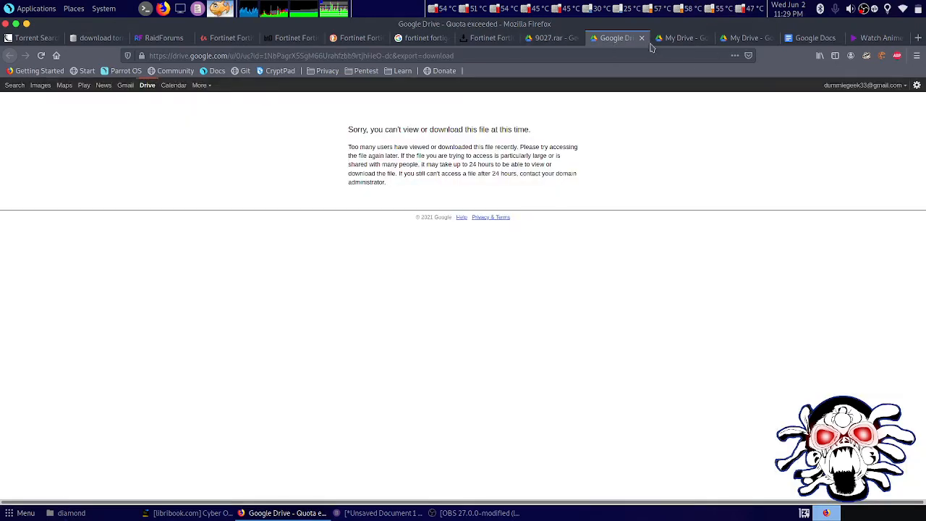
mouse_move(292, 134)
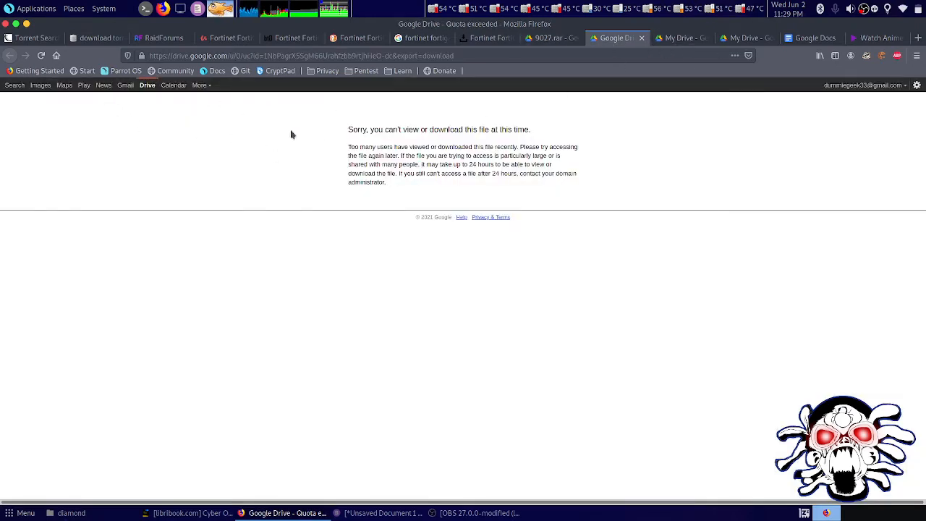
mouse_move(431, 131)
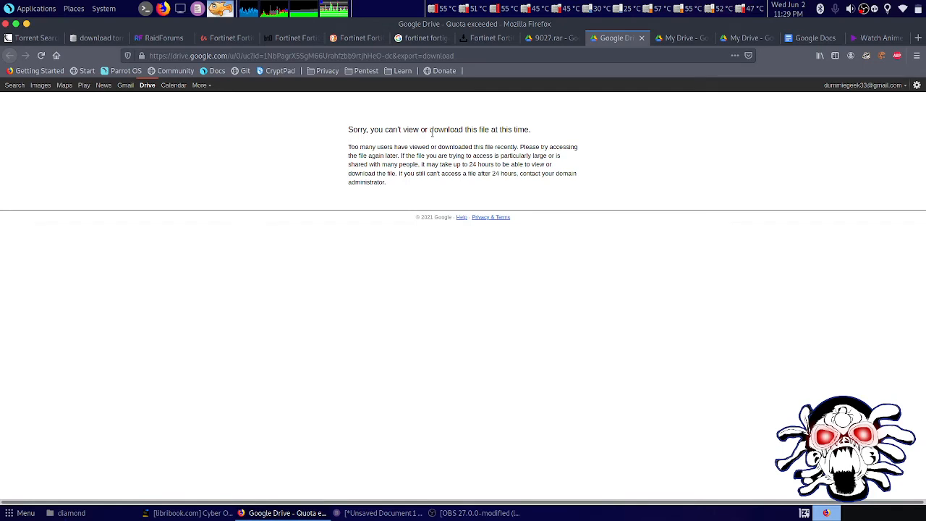
mouse_move(441, 141)
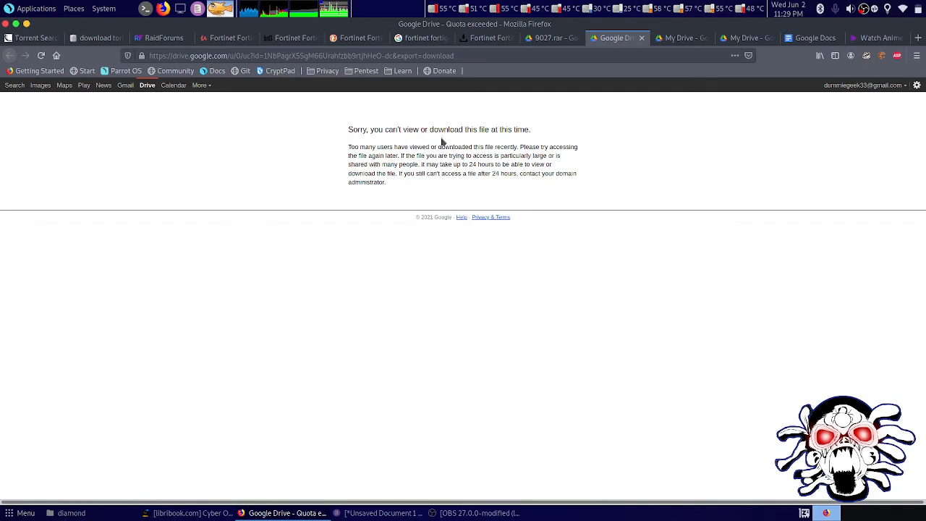
mouse_move(471, 196)
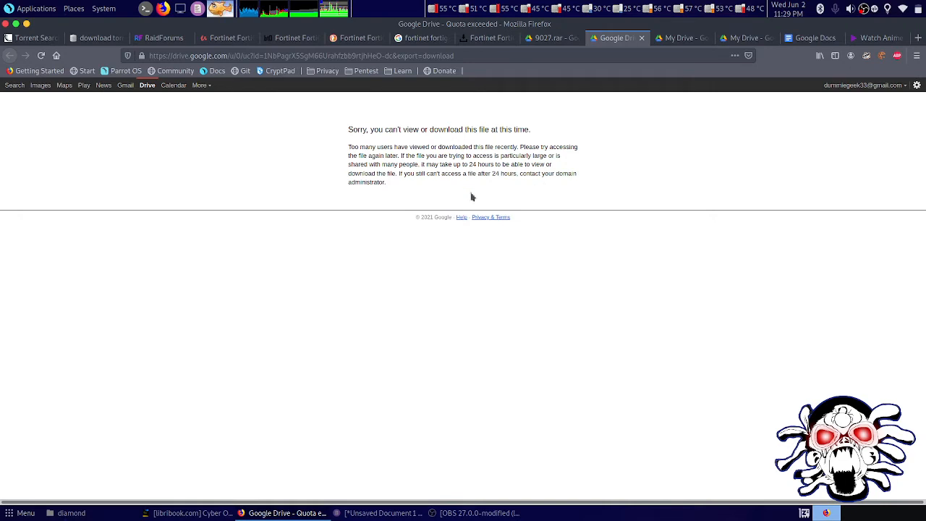
mouse_move(539, 138)
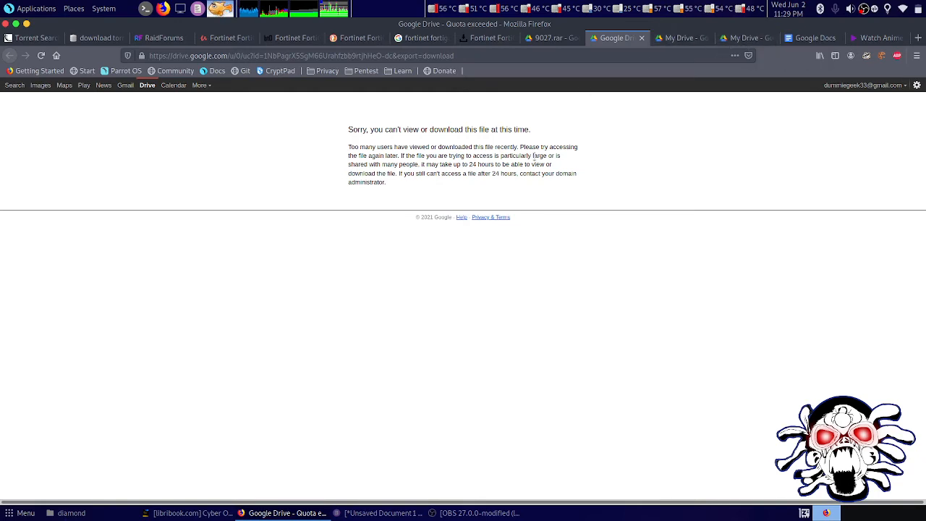
mouse_move(744, 38)
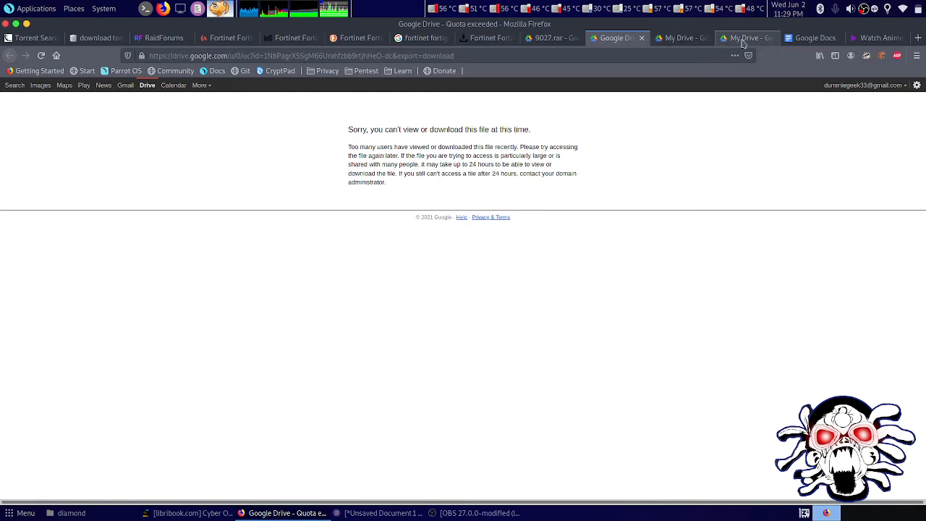
Return to My Drive and reopen the 9027.rar preview page offering a download option.
left_click(745, 38)
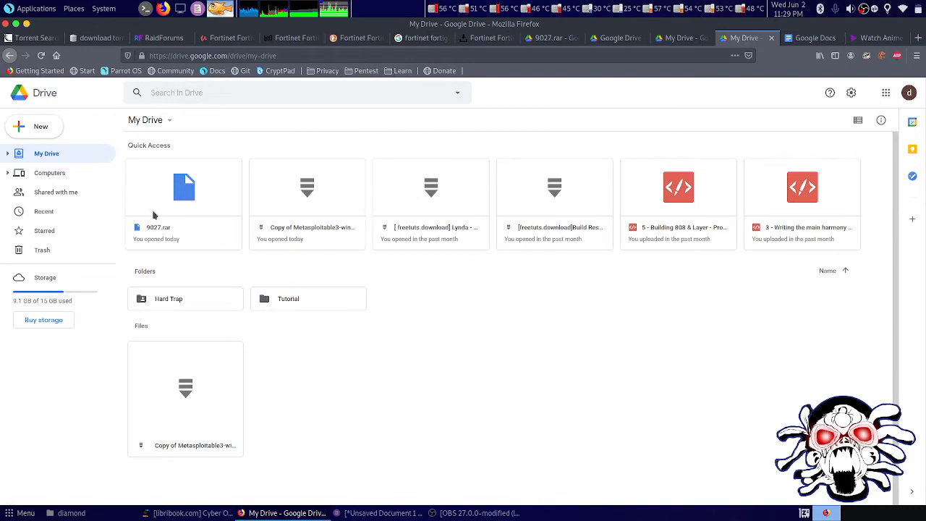
mouse_move(183, 227)
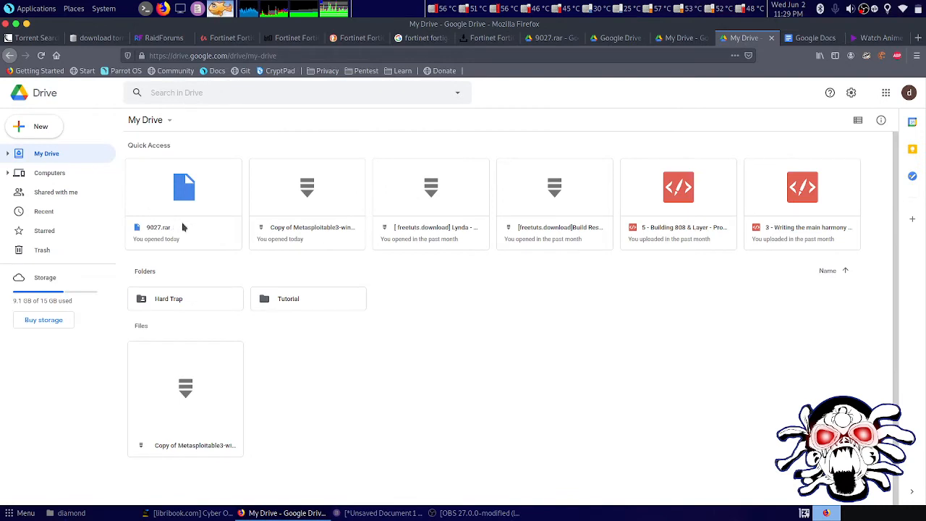
mouse_move(94, 212)
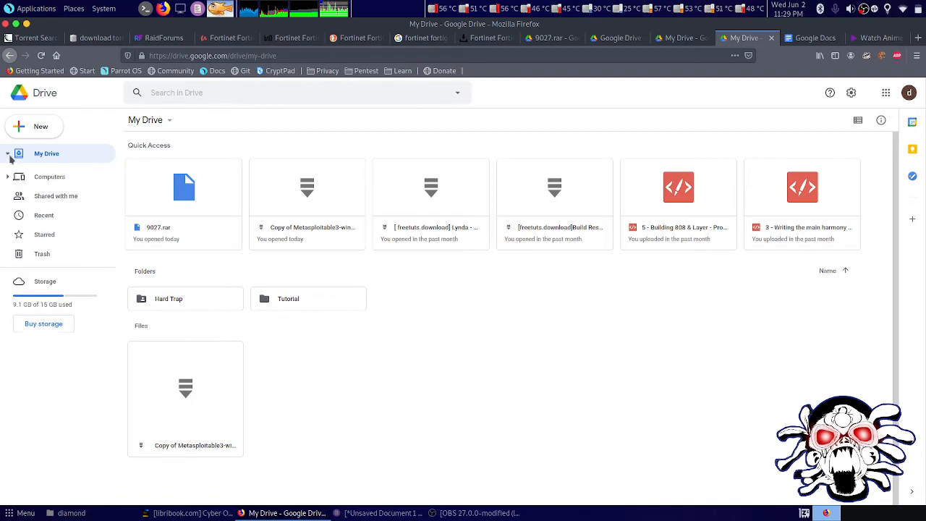
left_click(18, 154)
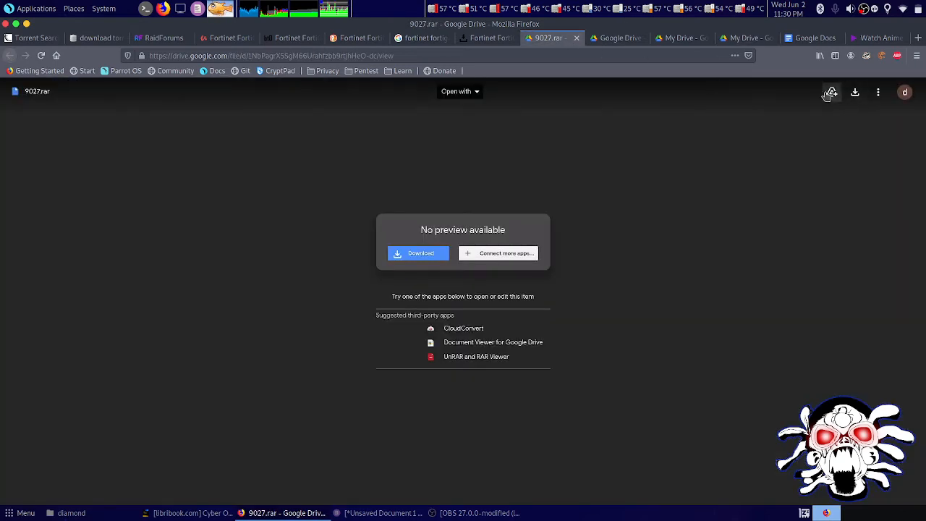
Start adding a Drive shortcut for 9027.rar, to be placed in the Tutorial folder.
left_click(831, 92)
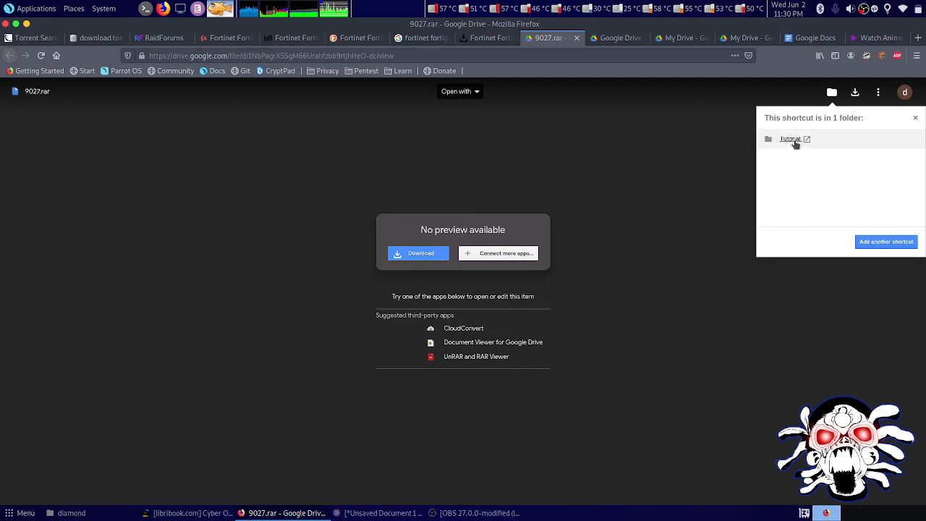
mouse_move(867, 195)
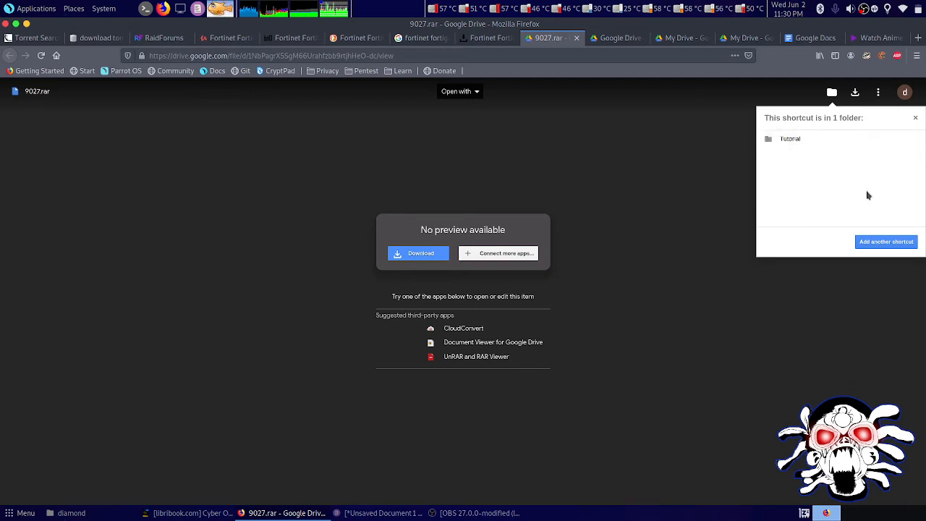
mouse_move(679, 182)
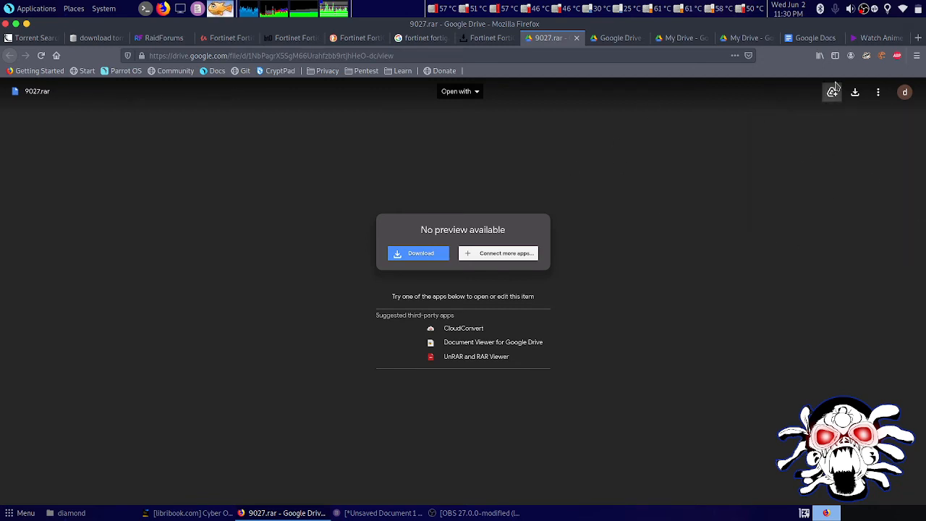
mouse_move(680, 38)
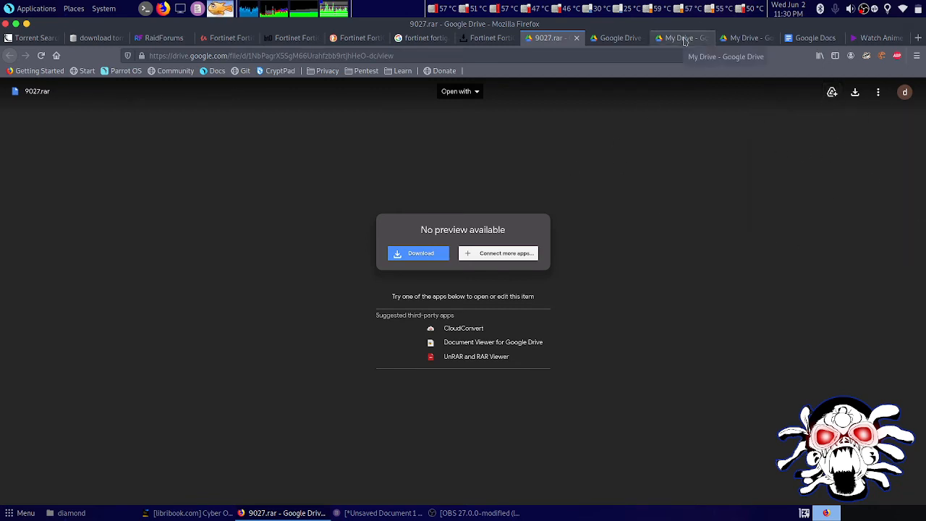
Download the whole Tutorial folder from My Drive so Drive zips its one file.
left_click(680, 37)
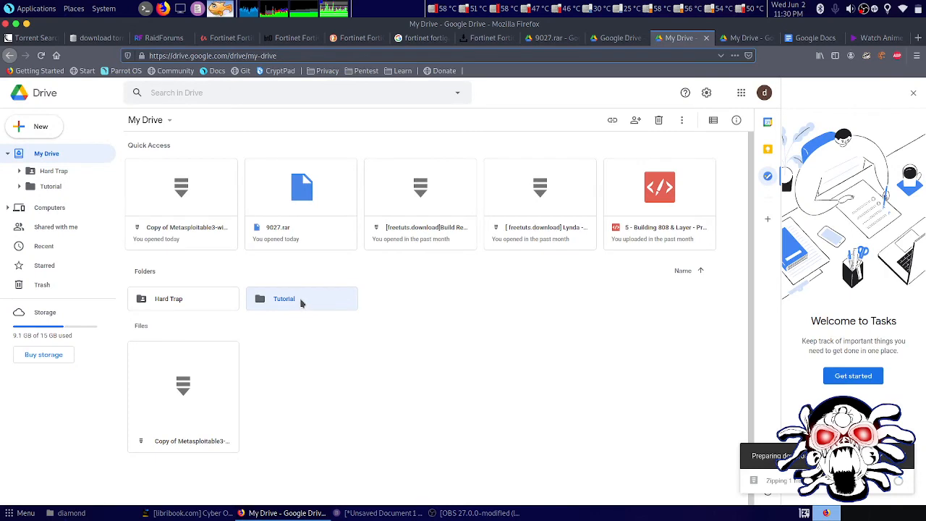
right_click(284, 298)
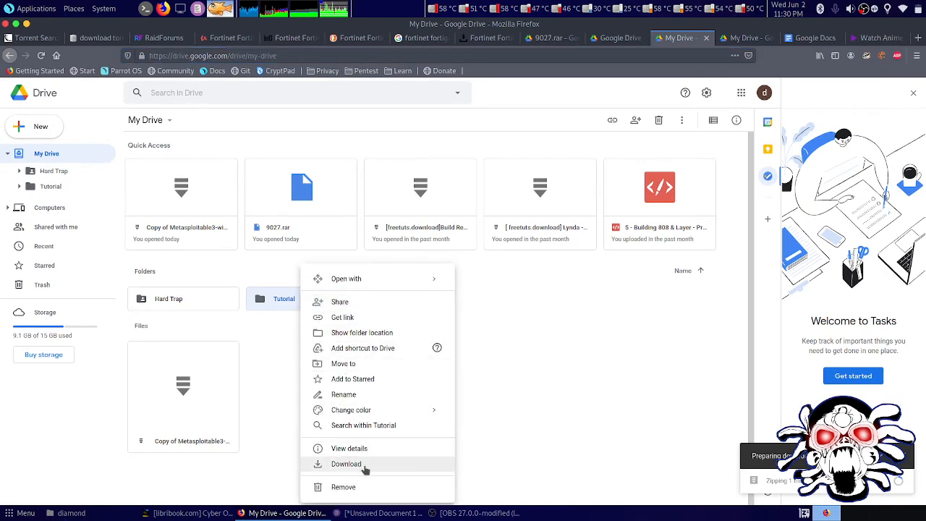
left_click(346, 464)
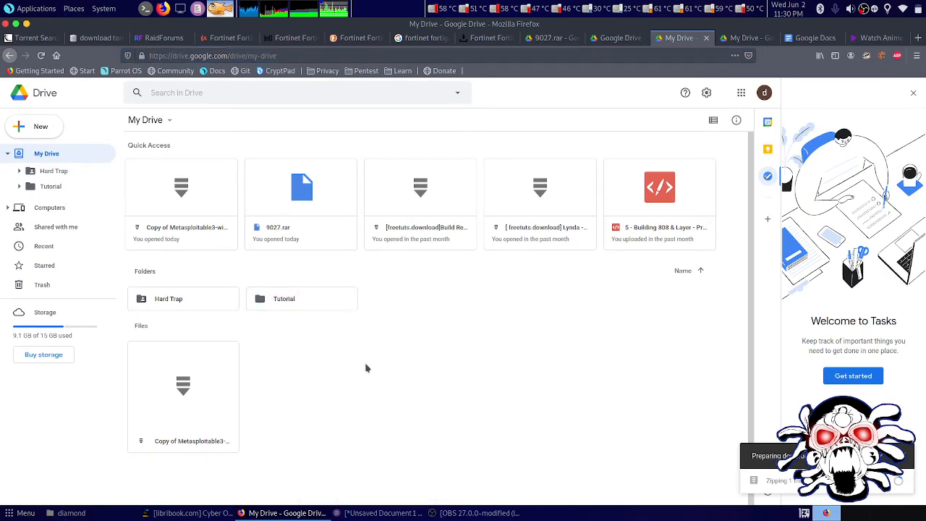
mouse_move(324, 308)
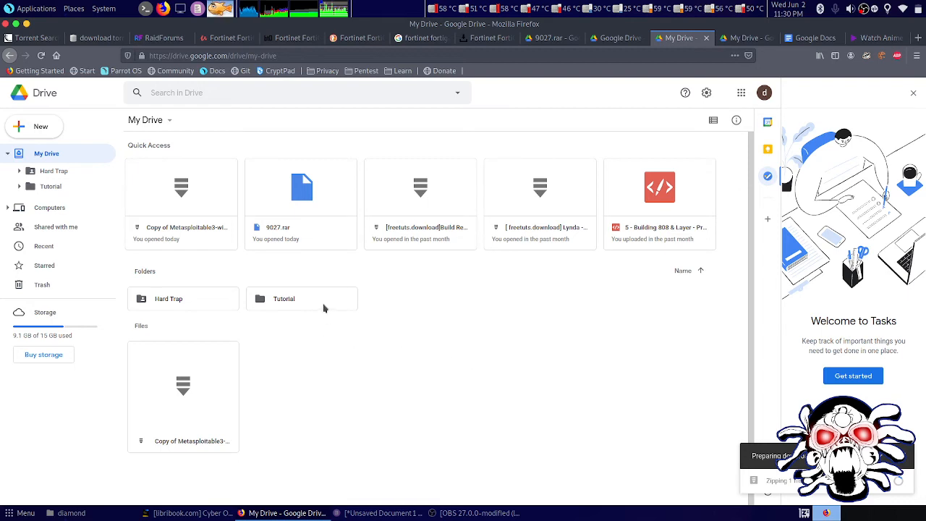
mouse_move(334, 313)
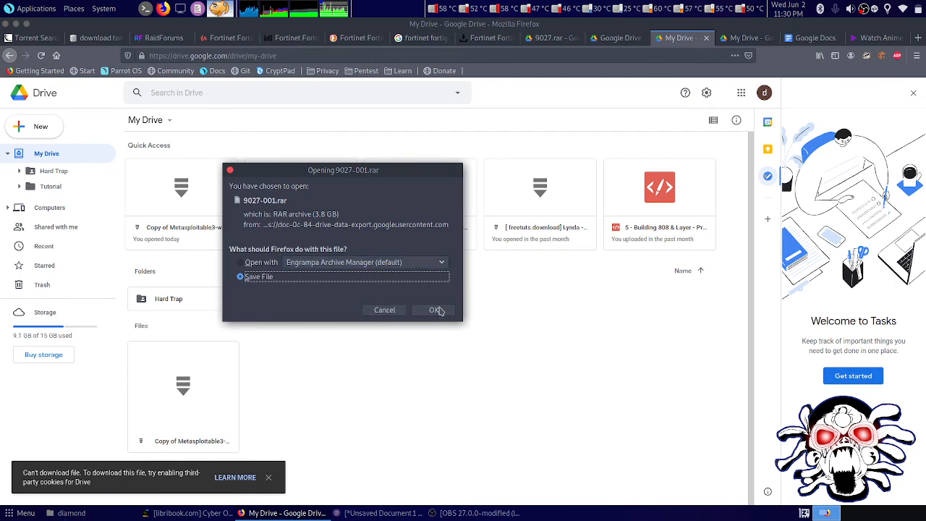
Save 9027-001.rar (3.8 GB) to disk and confirm its download is running in Firefox.
left_click(433, 310)
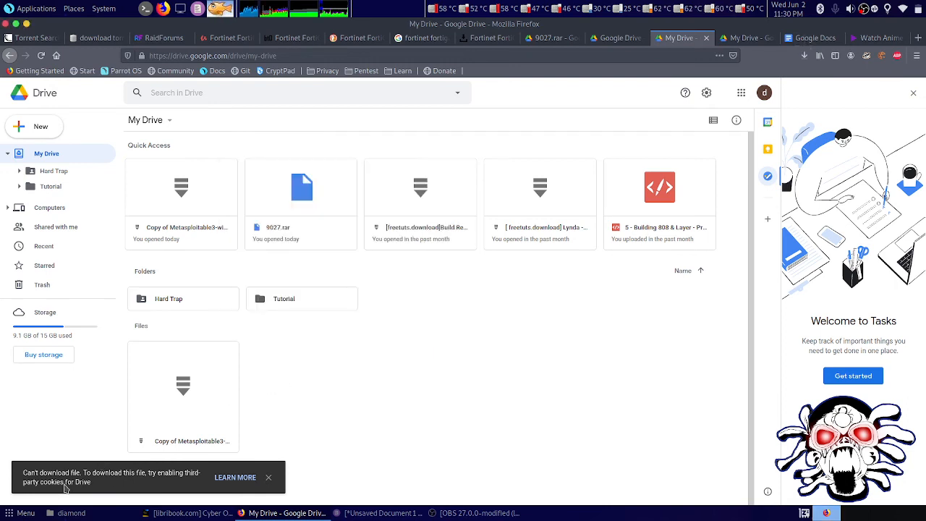
mouse_move(759, 79)
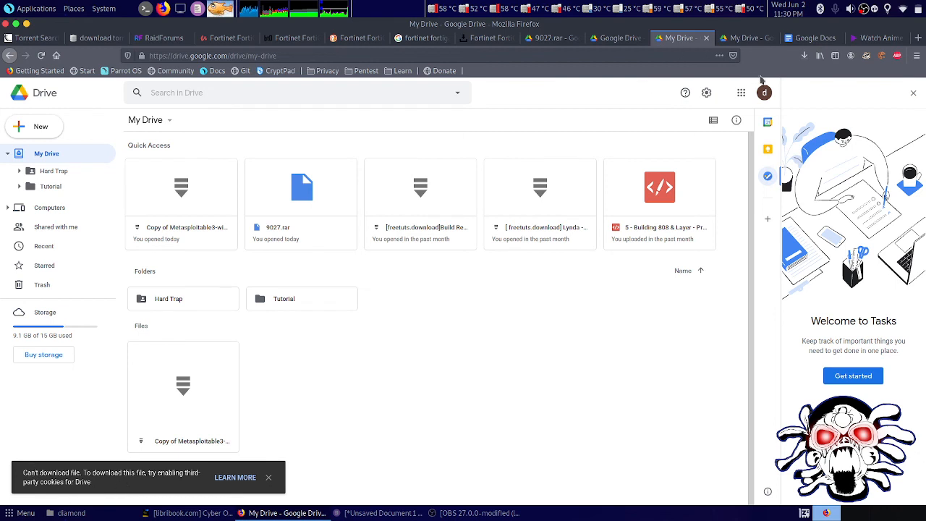
left_click(804, 55)
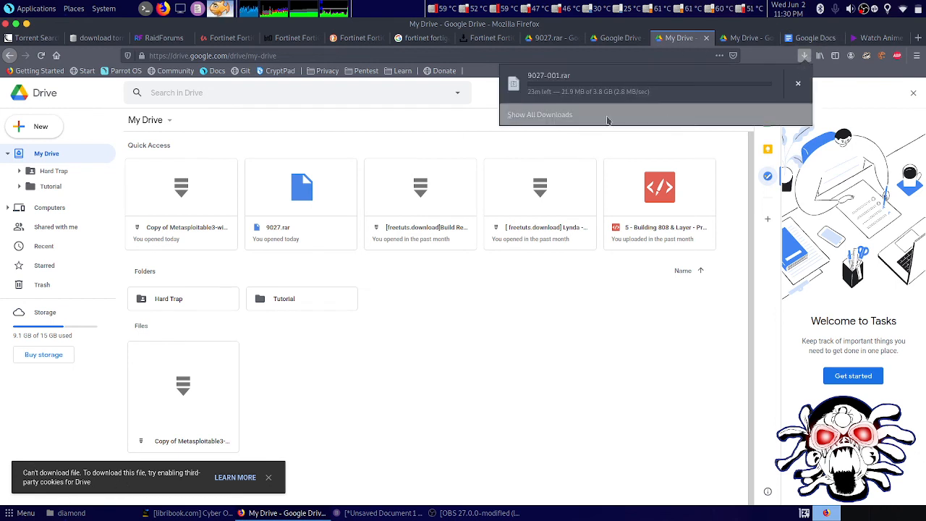
mouse_move(485, 358)
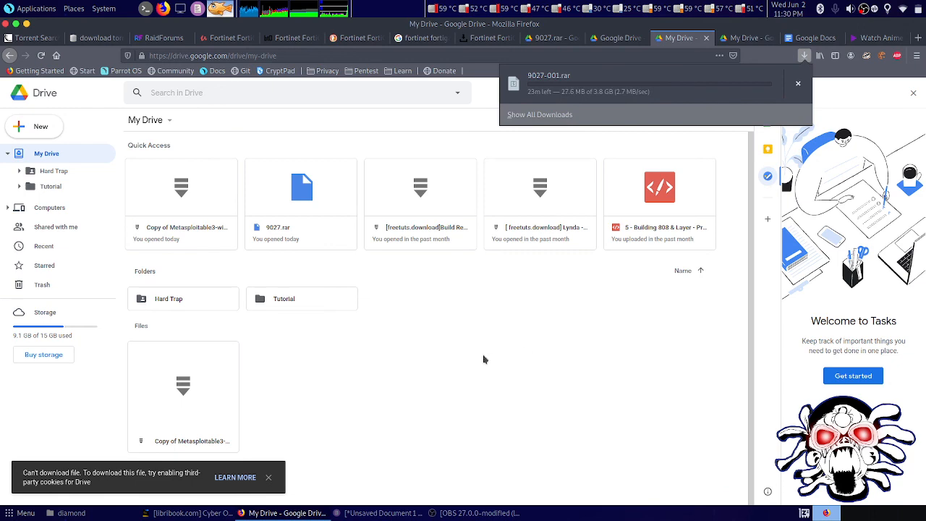
left_click(797, 84)
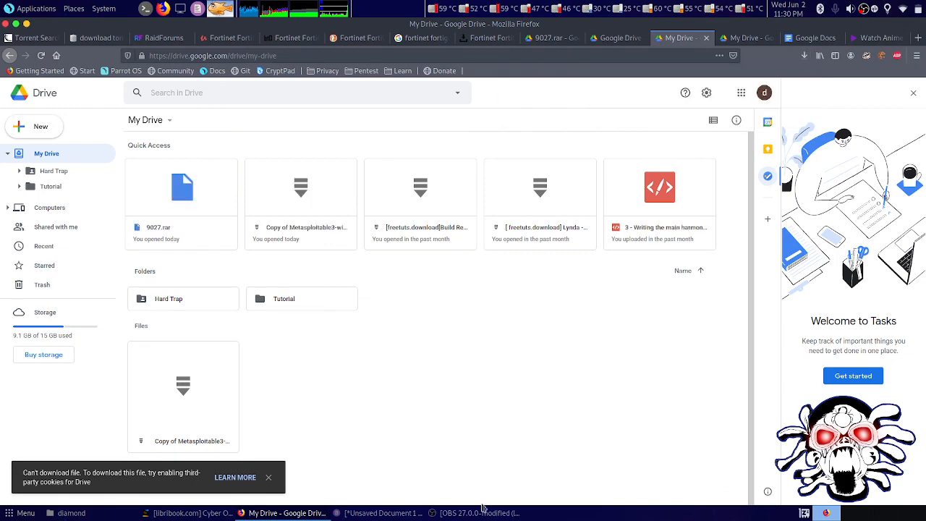